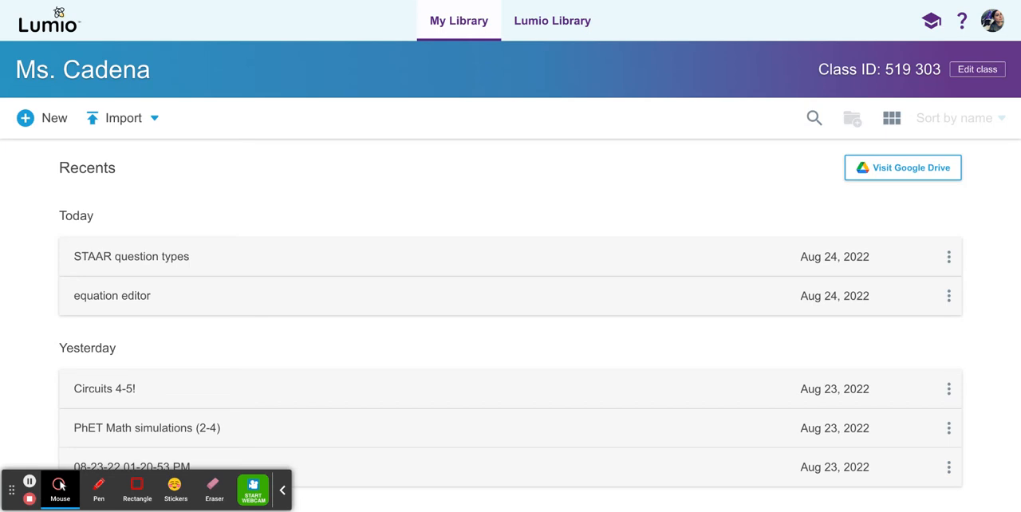
pyautogui.moveTo(730, 192)
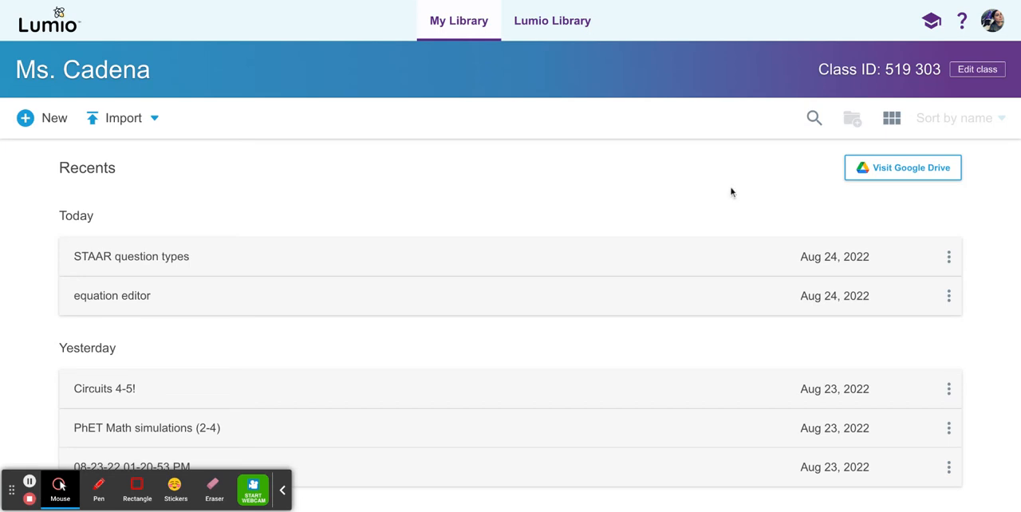
pyautogui.moveTo(39, 126)
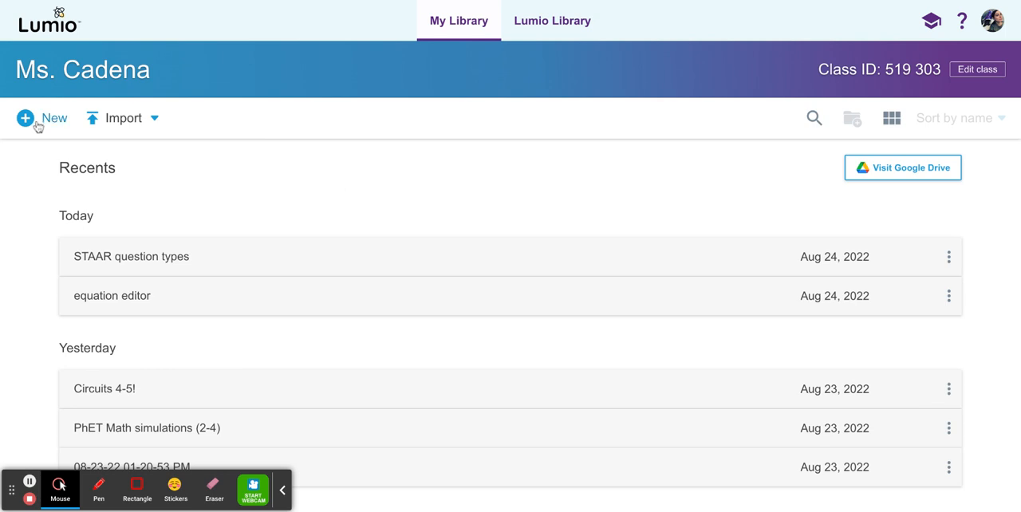
# Step: Start a new page from My Library to see the Add page options
pyautogui.click(42, 118)
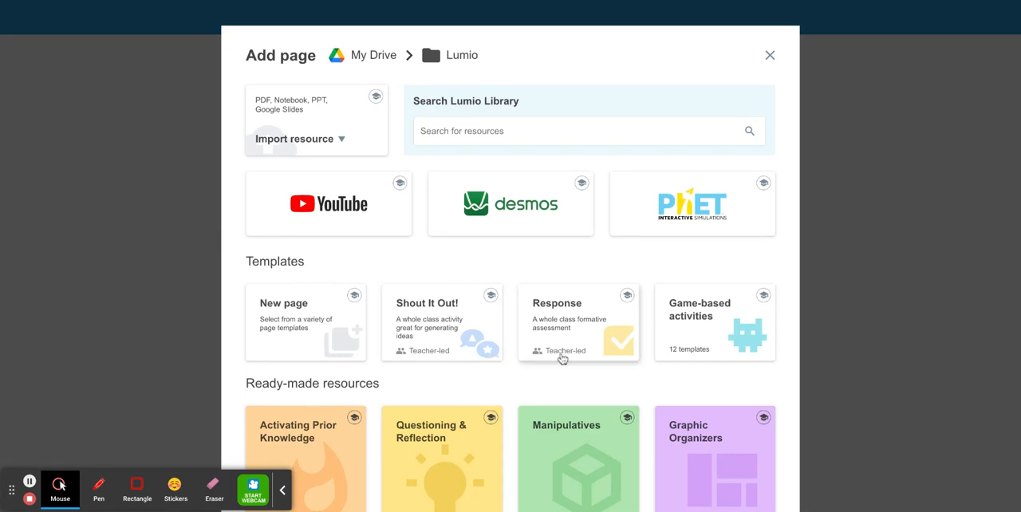
pyautogui.moveTo(556, 363)
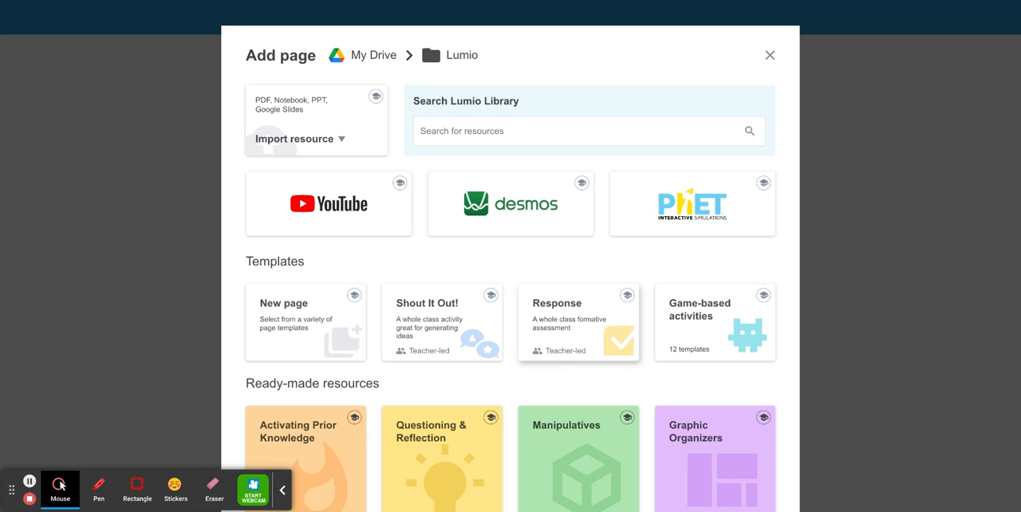
pyautogui.moveTo(575, 336)
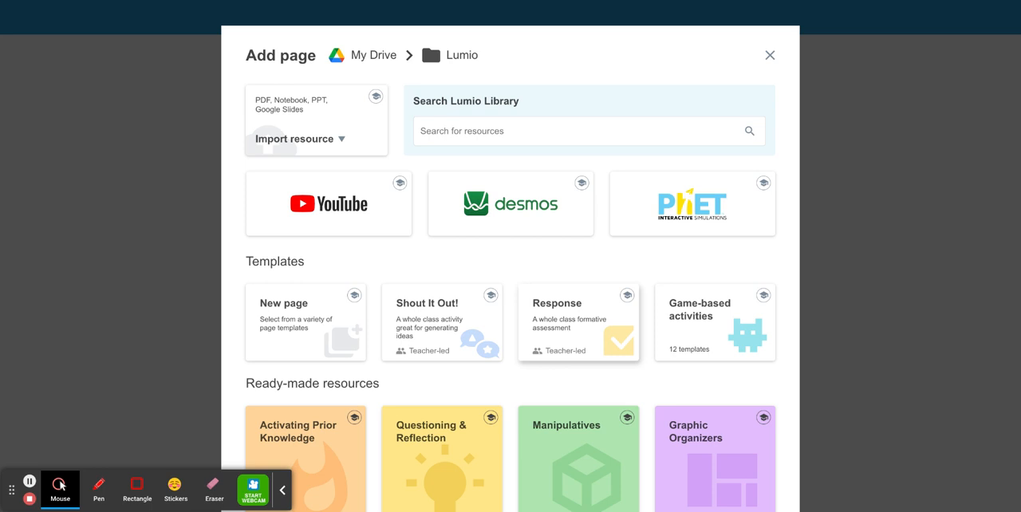
# Step: Choose the Response formative assessment template for the new page
pyautogui.click(578, 322)
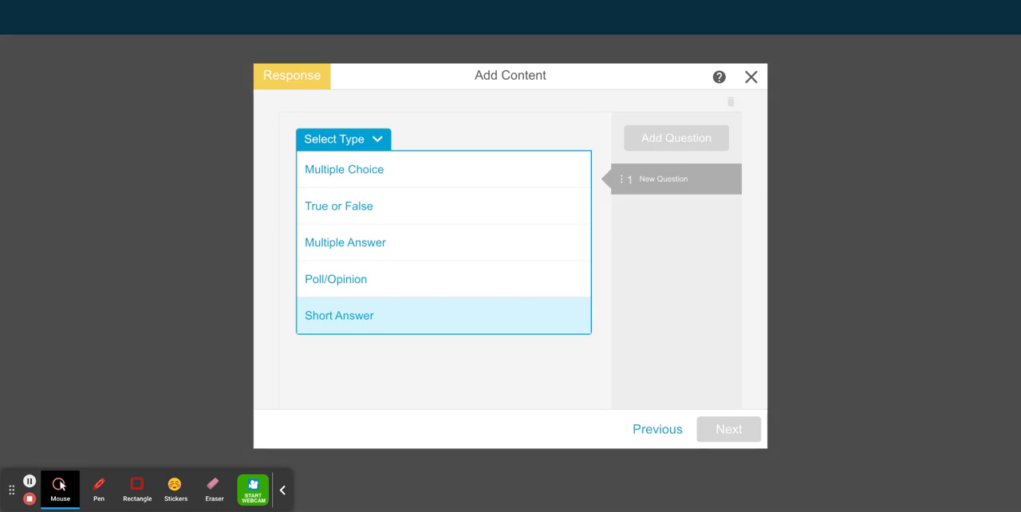
pyautogui.moveTo(452, 274)
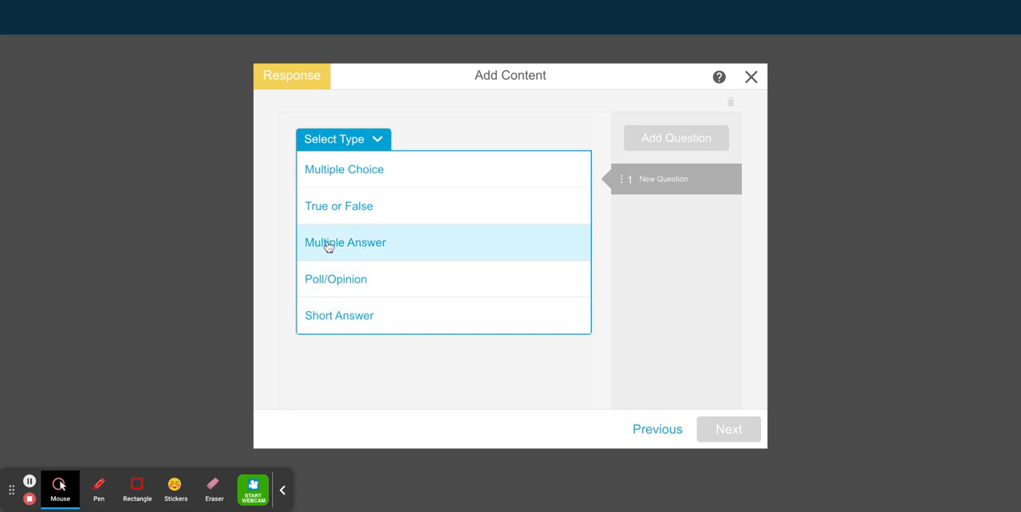
# Step: Make the question Multiple Answer and enter 'What two colors make purple?'
pyautogui.click(344, 242)
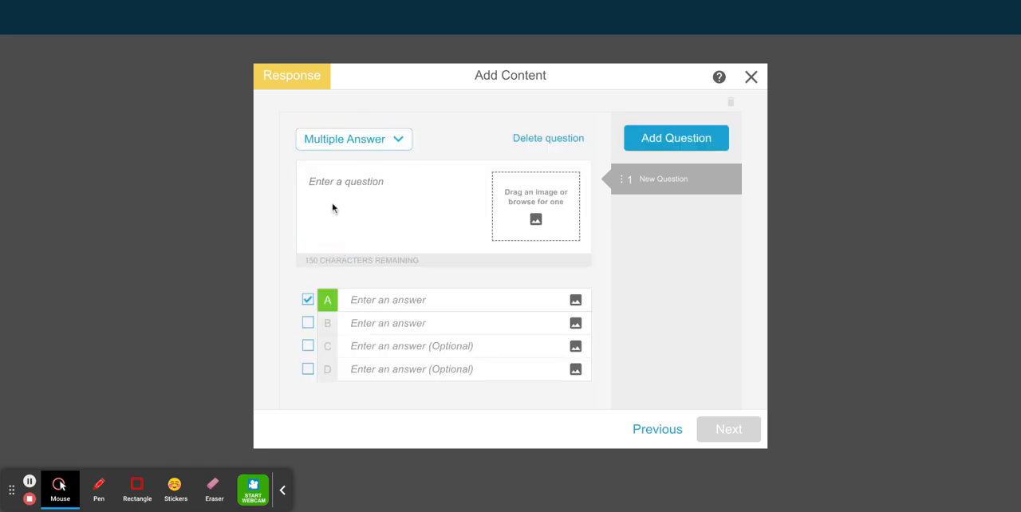
pyautogui.write('What two co')
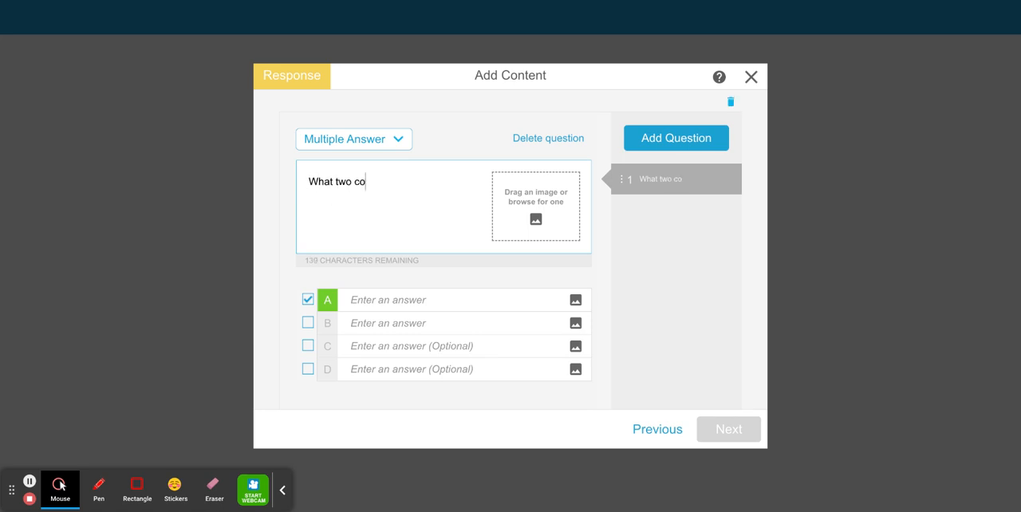
pyautogui.write('lors make purp')
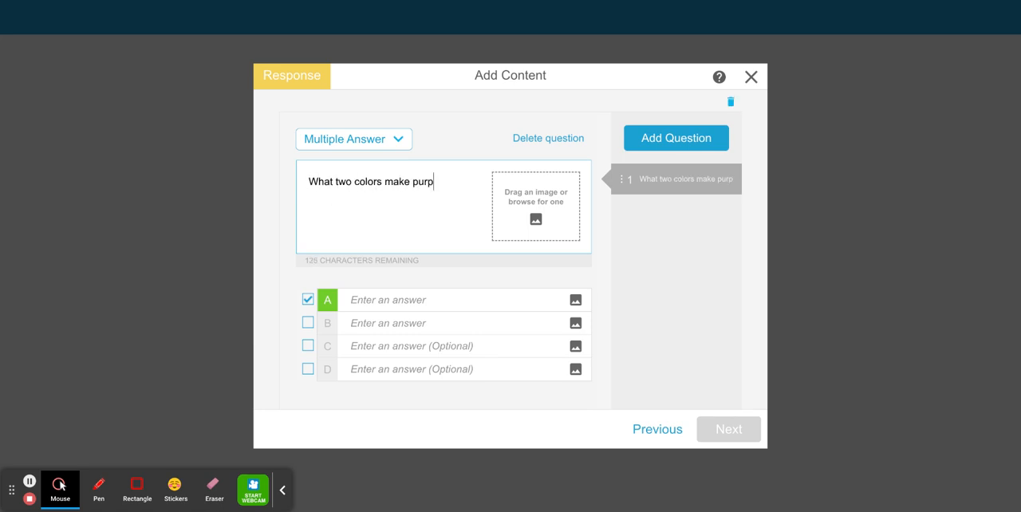
# Step: Enter answers red, yellow, blue and green, marking blue as correct
pyautogui.click(384, 300)
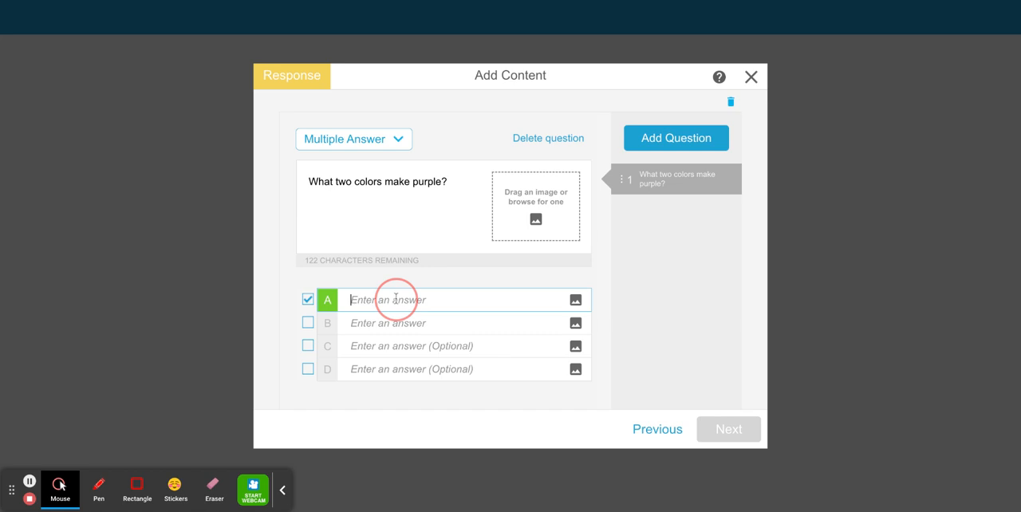
pyautogui.write('red')
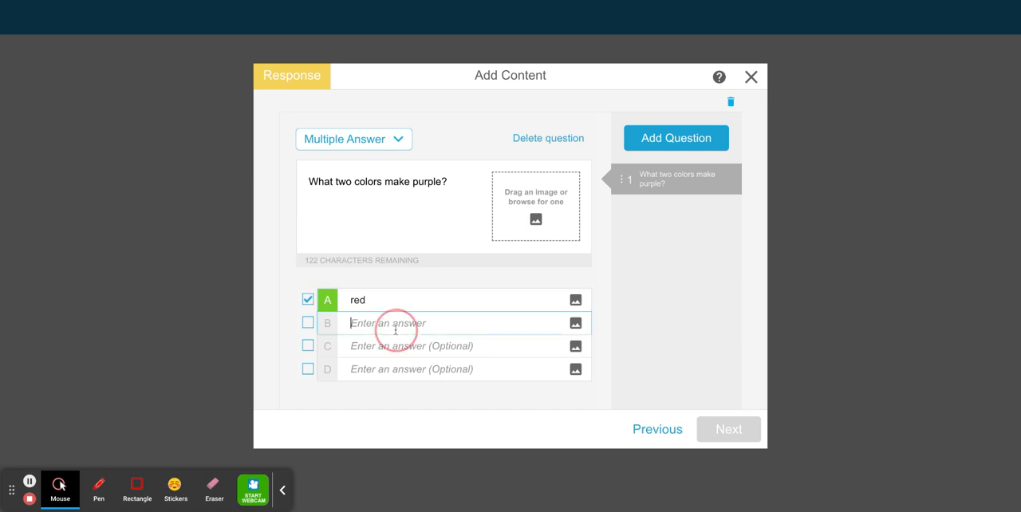
pyautogui.write('yellow')
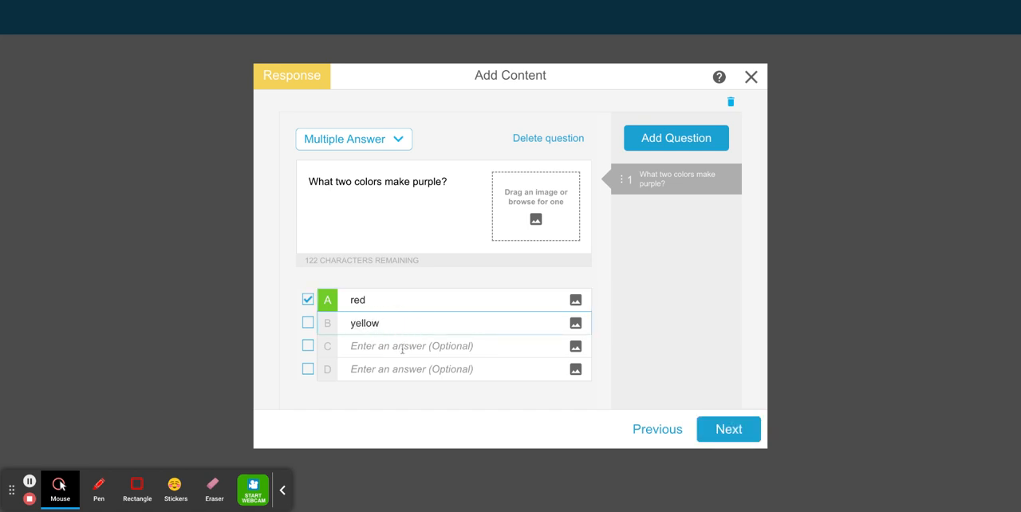
pyautogui.write('blue')
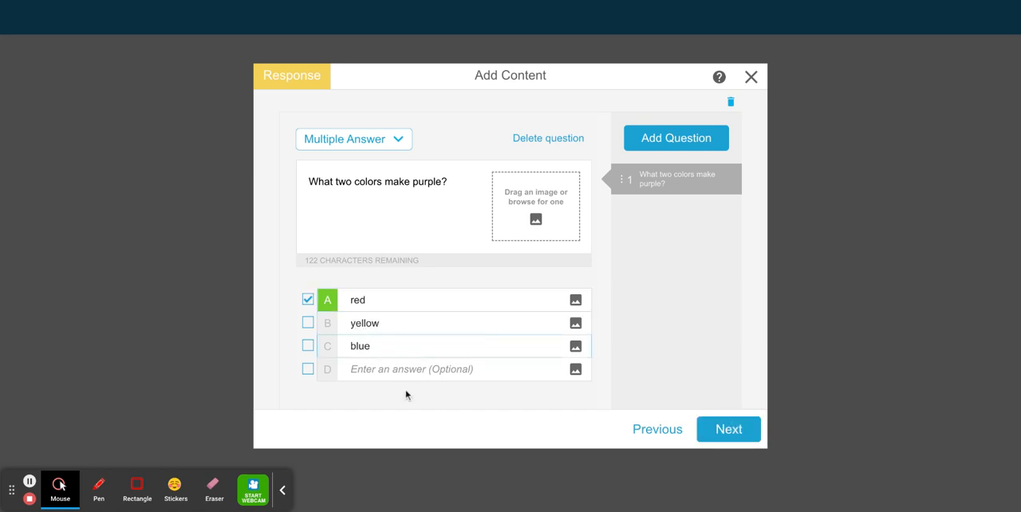
pyautogui.write('green')
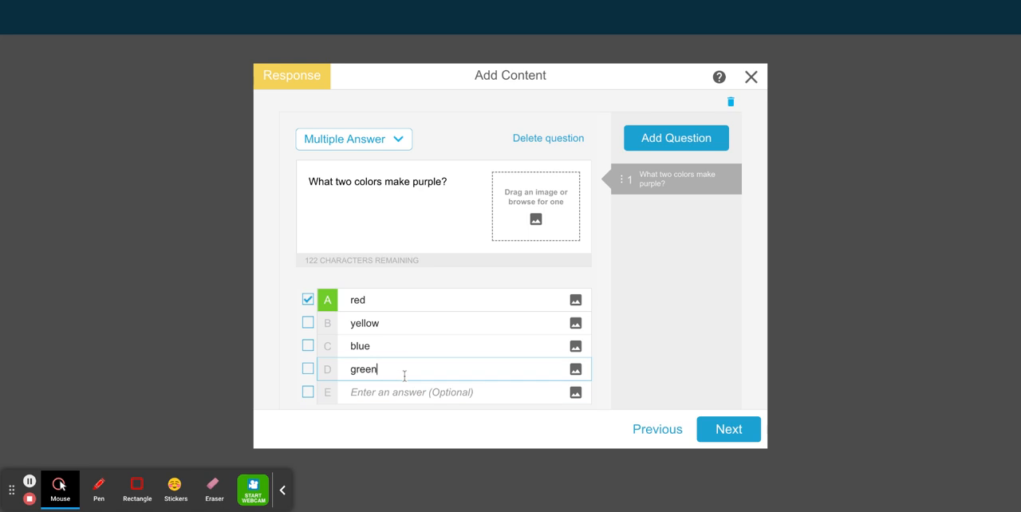
pyautogui.click(307, 345)
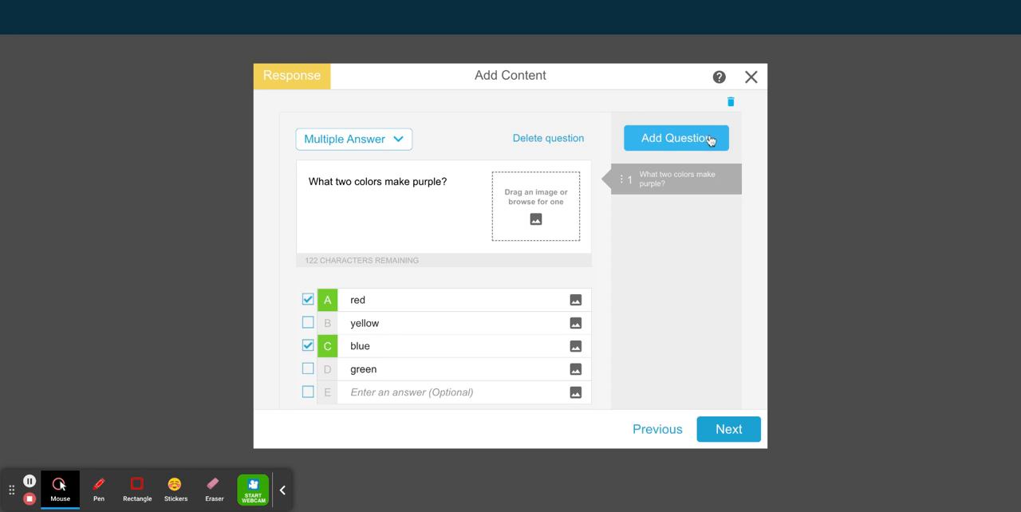
pyautogui.moveTo(714, 296)
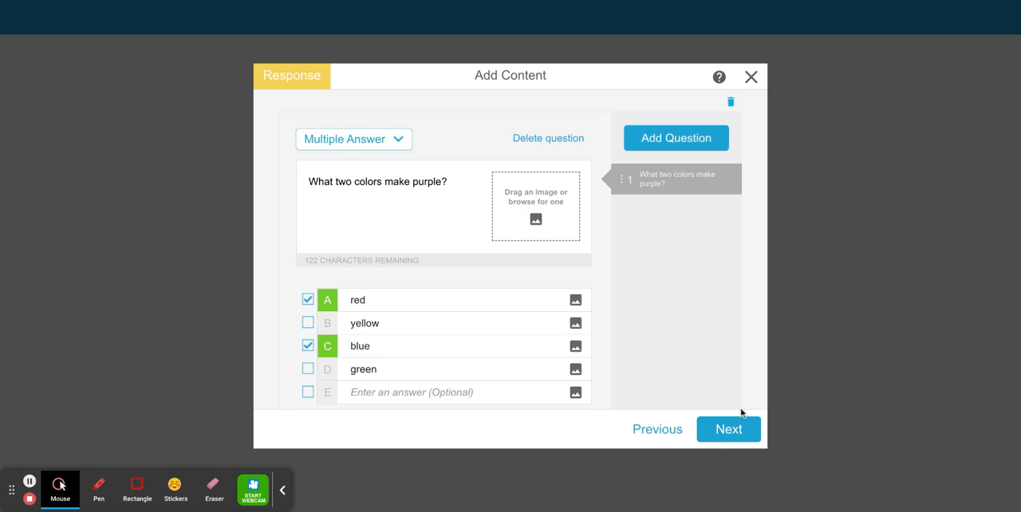
# Step: Advance to Review Content with answers A and C marked correct
pyautogui.click(728, 429)
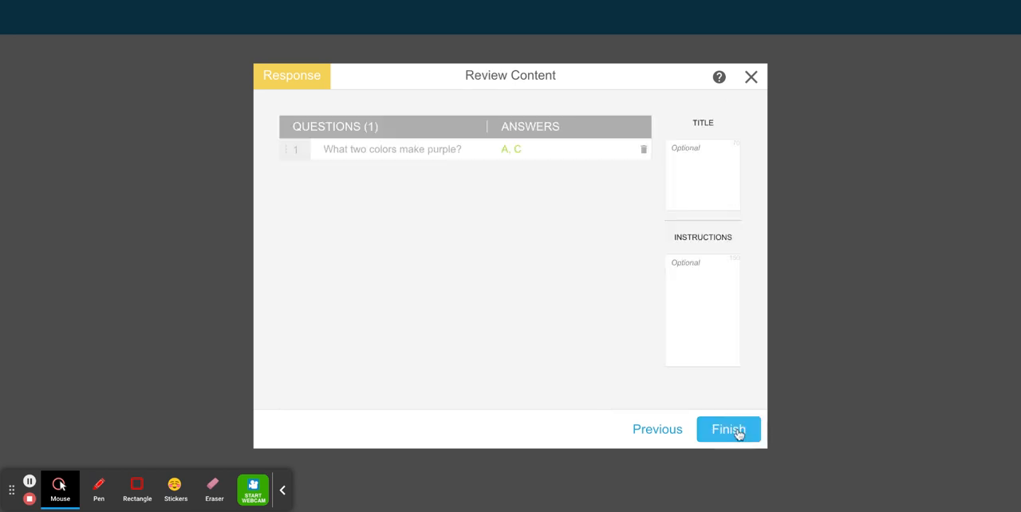
pyautogui.moveTo(502, 285)
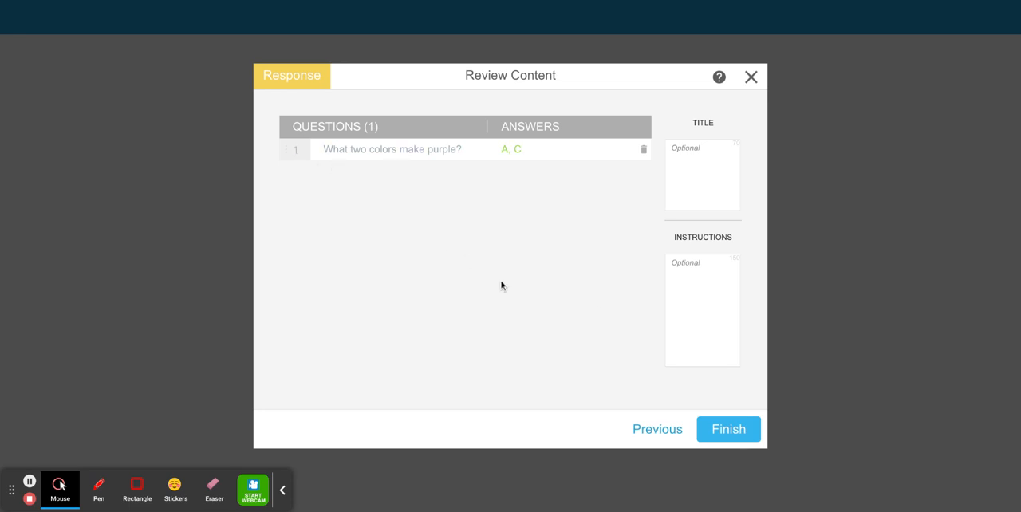
pyautogui.moveTo(722, 297)
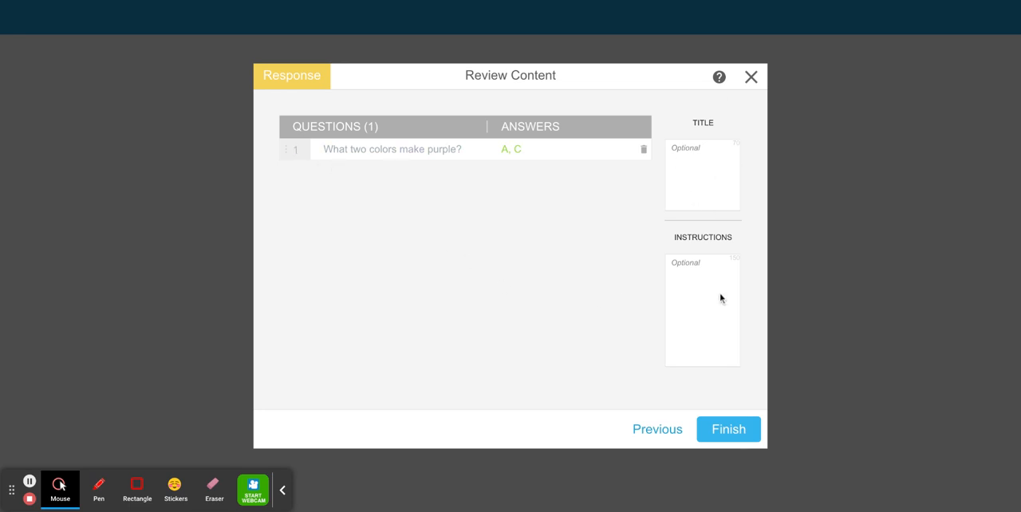
pyautogui.moveTo(698, 371)
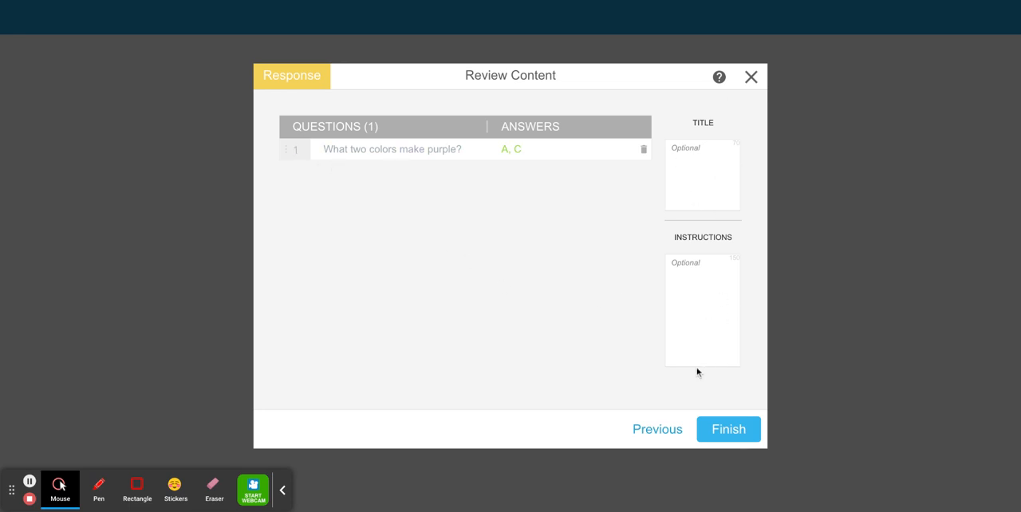
# Step: Finish the Response activity with blank title and instructions, adding it as page 1
pyautogui.click(729, 429)
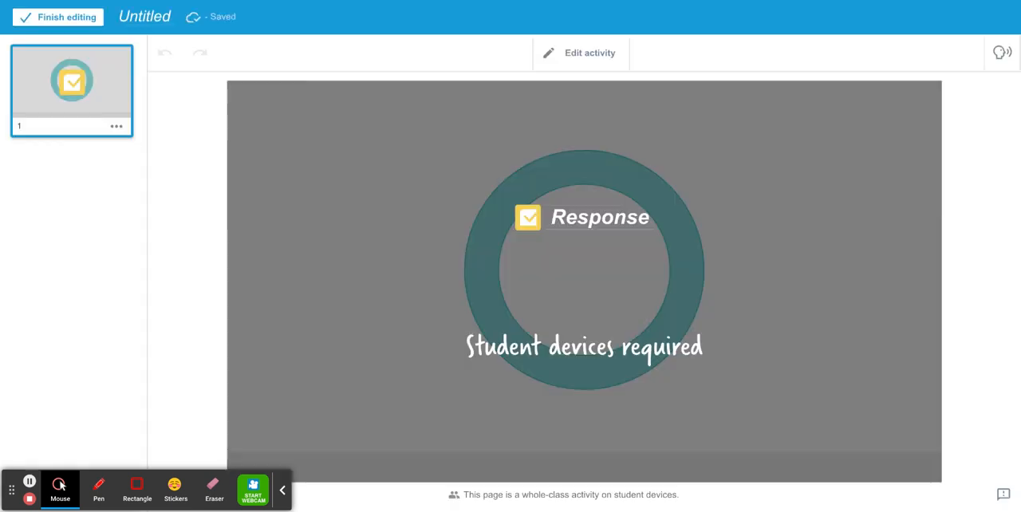
pyautogui.moveTo(646, 146)
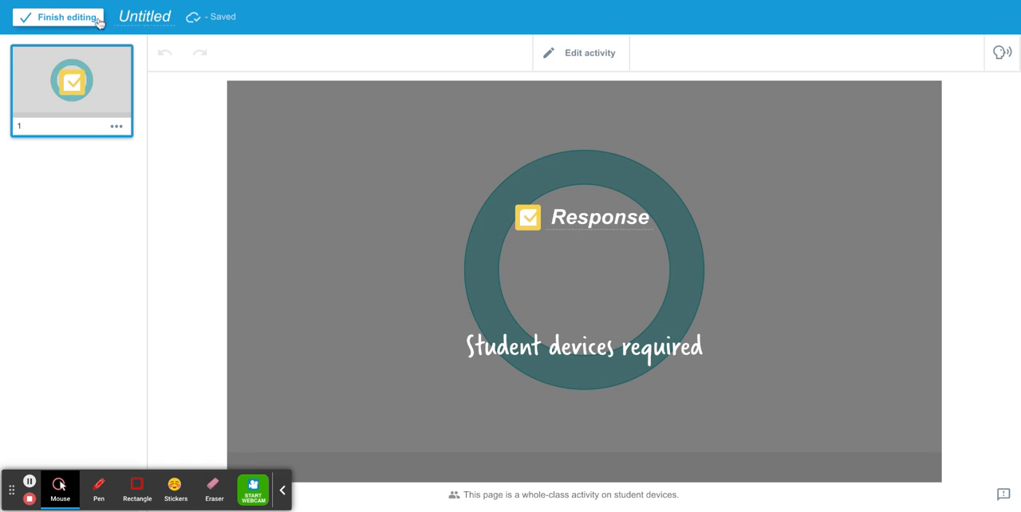
pyautogui.moveTo(51, 433)
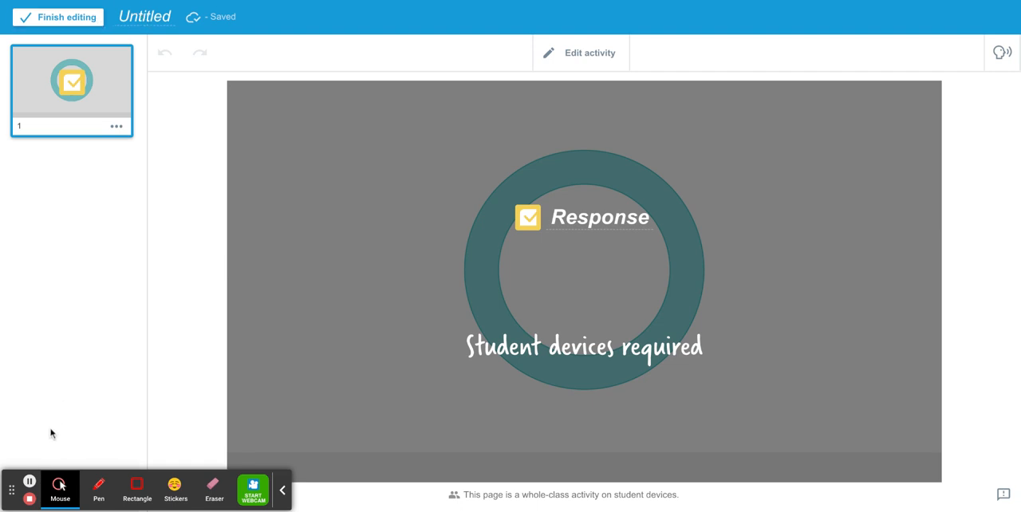